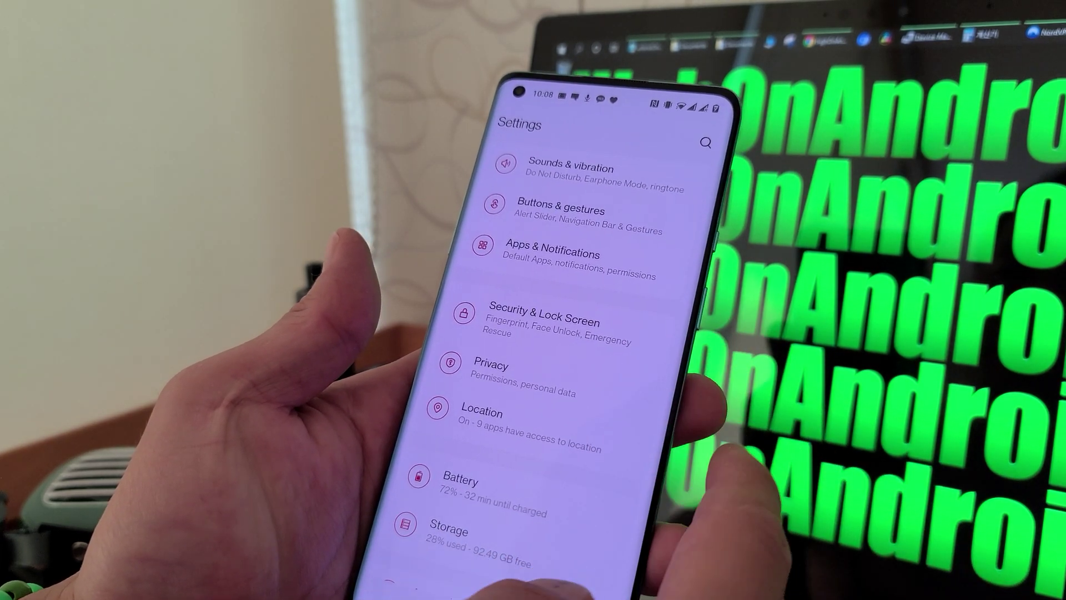
Step: Scroll the Settings list down to reach the Apps & Notifications entry
scroll(up, 3)
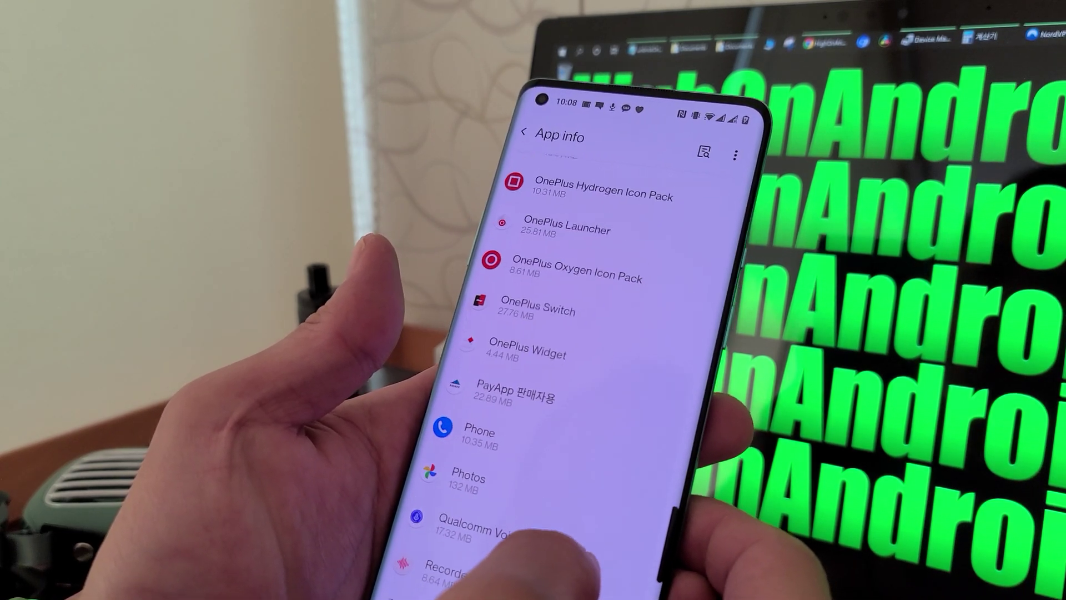
Step: Scroll the App info list to reach the Google Play Store entry
scroll(up, 3)
text(chrome)
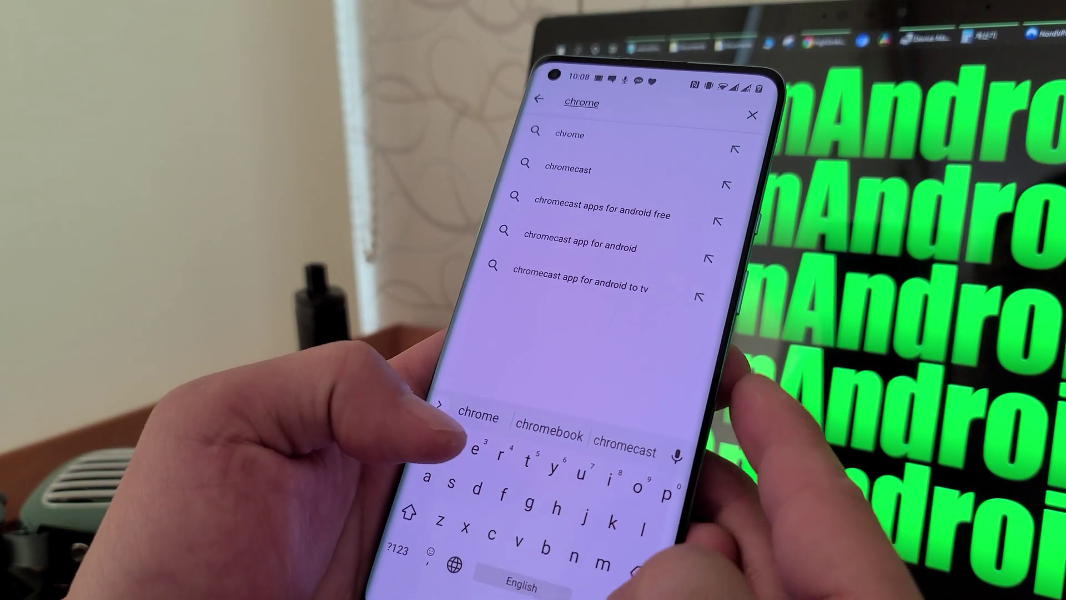
Step: Search the Play Store for 'chrome' to reach Chrome's Update button
click(570, 135)
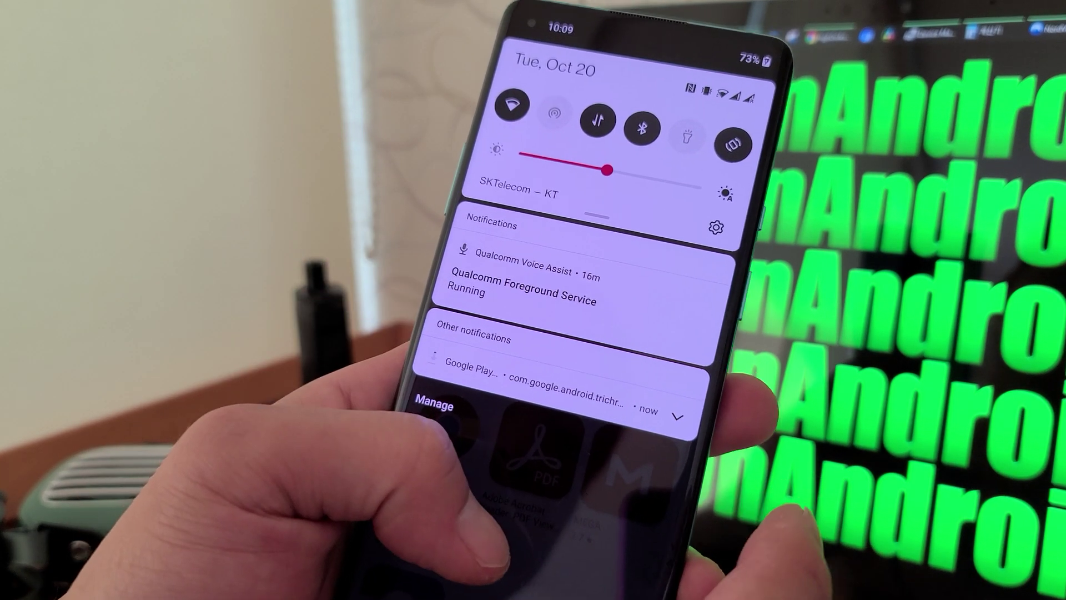
Step: Expand the Google Play Store notification showing the trichromelibrary download progress
click(677, 416)
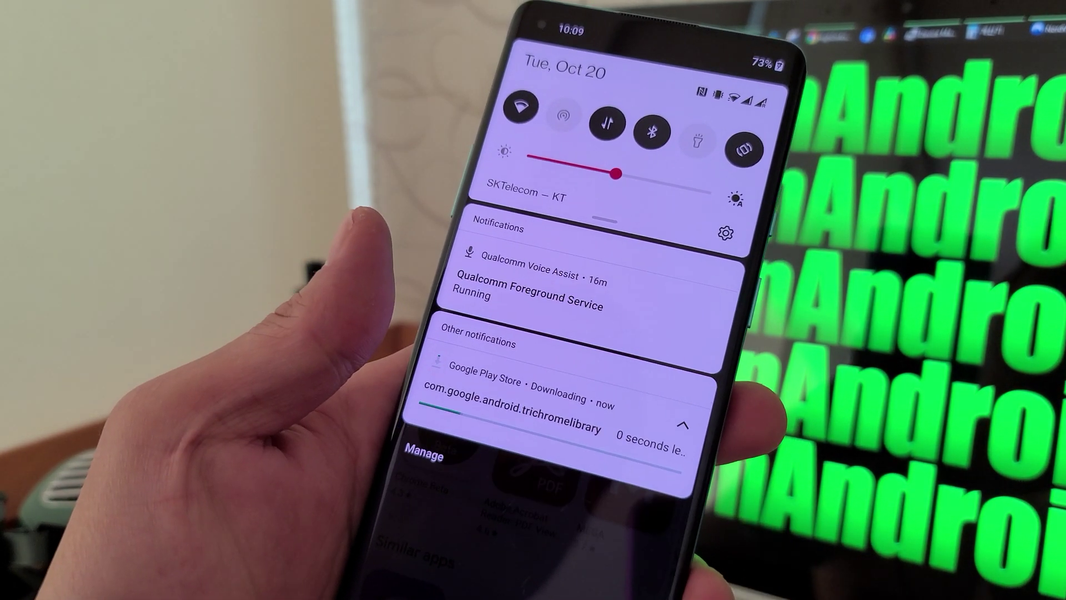